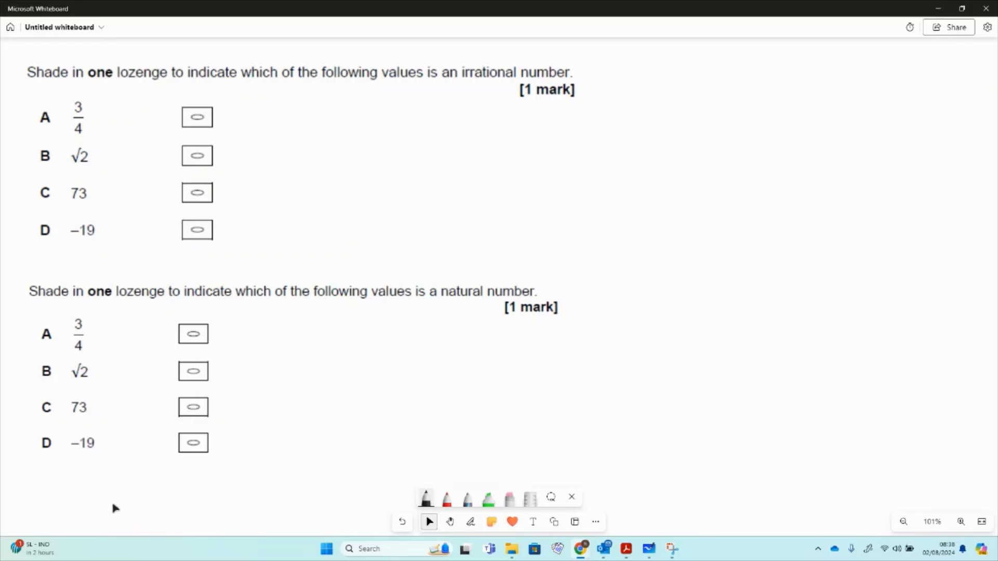
mouse_move(129, 504)
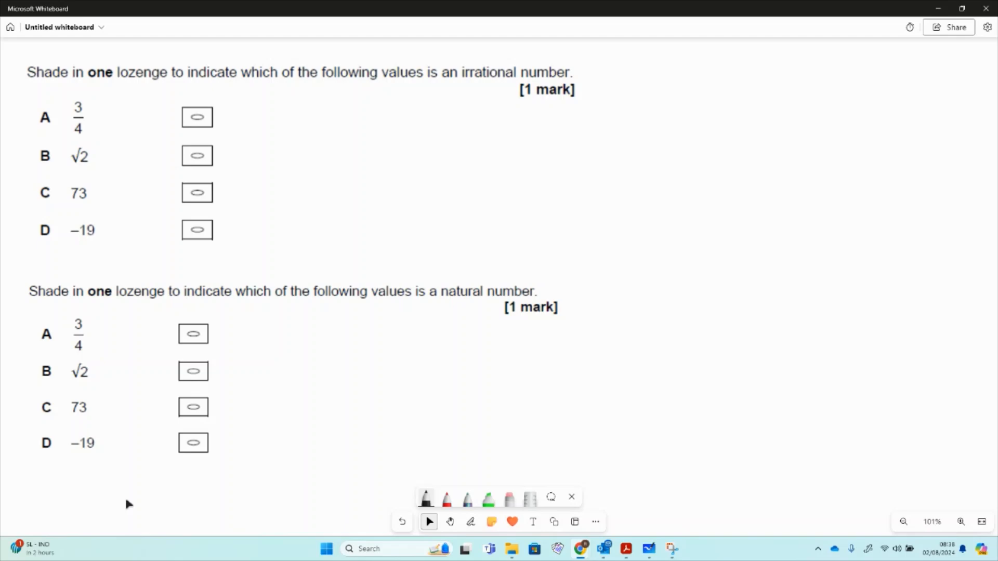
Highlight 'an irrational number' green and move the Irrational Numbers note beside the first question
left_click(489, 498)
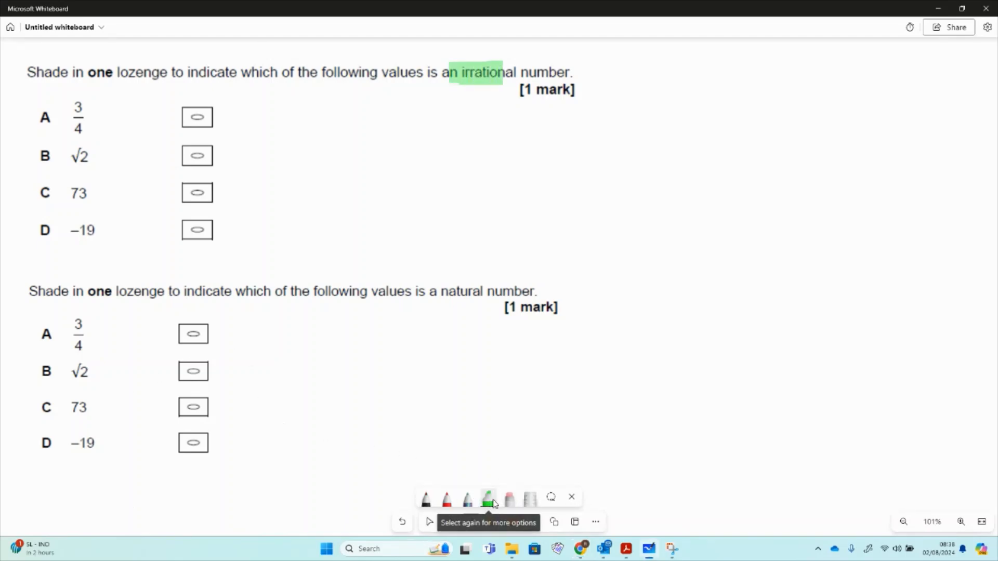
left_click_drag(503, 73, 573, 73)
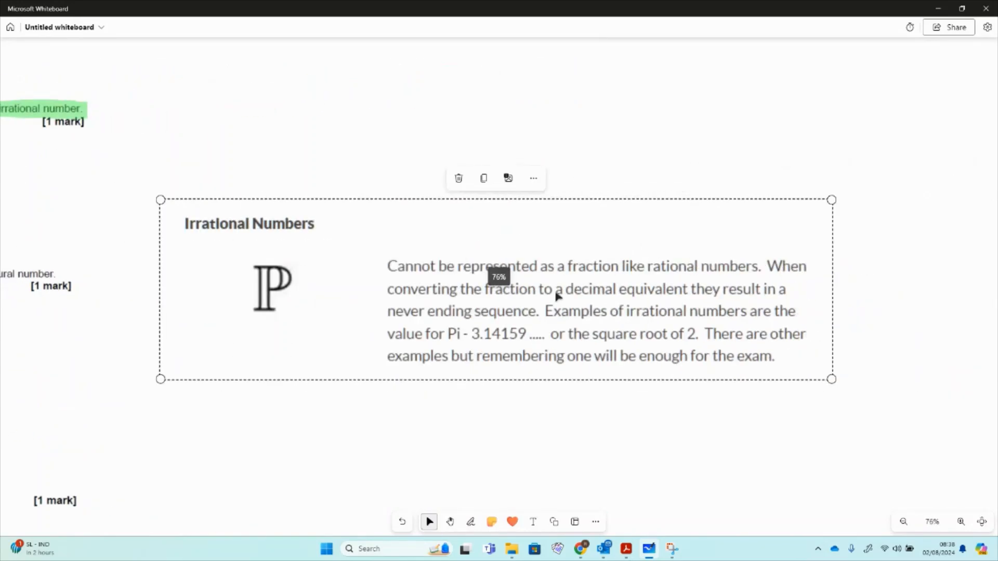
left_click_drag(832, 378, 792, 345)
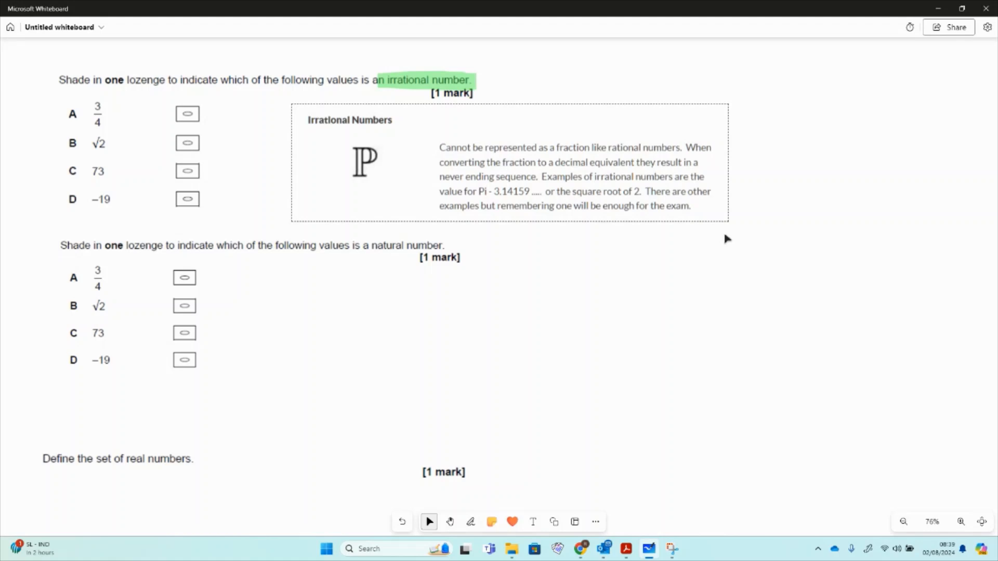
Highlight the Pi example (3.14159) in the Irrational Numbers note in green
left_click(514, 176)
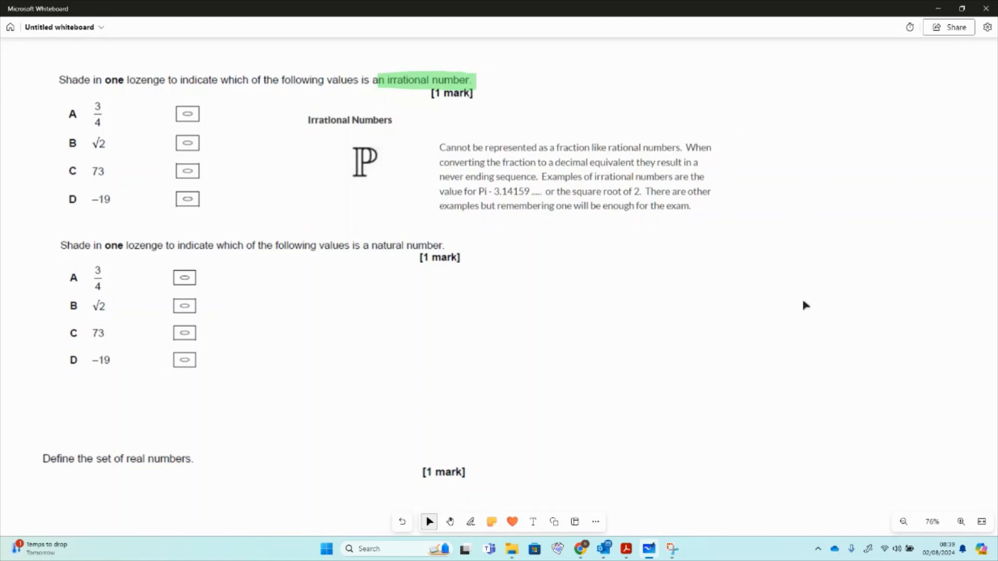
left_click(470, 522)
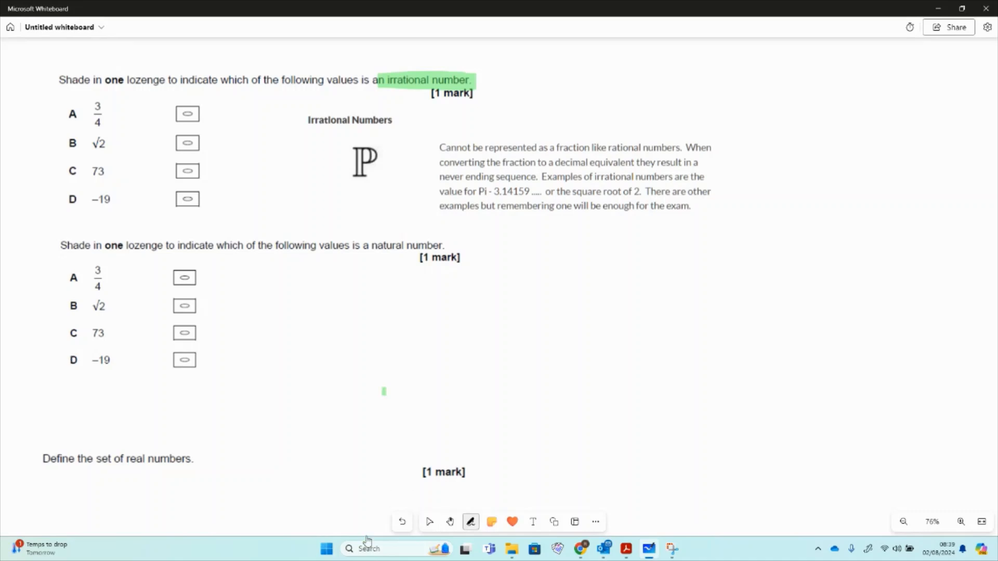
left_click(471, 522)
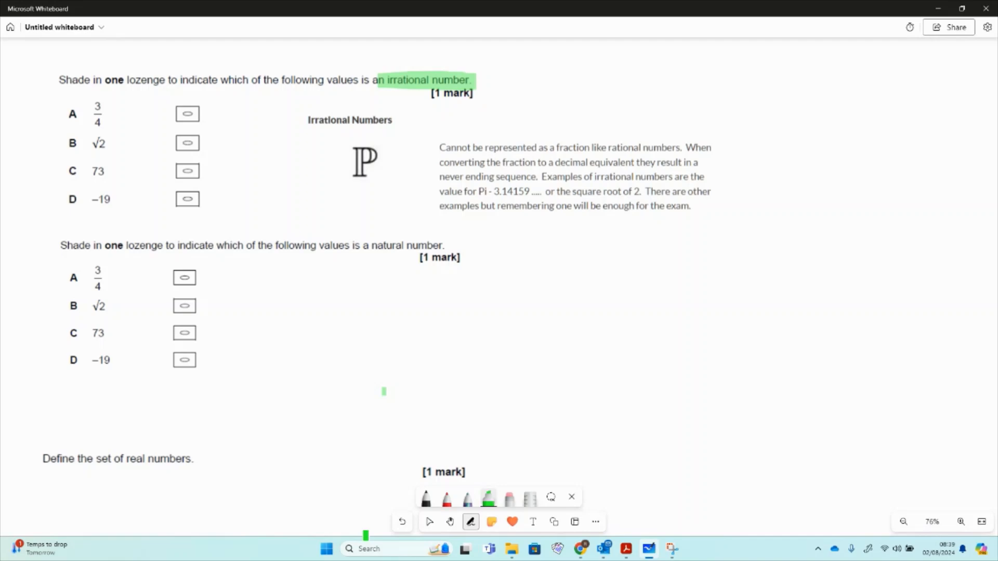
left_click_drag(439, 192, 541, 191)
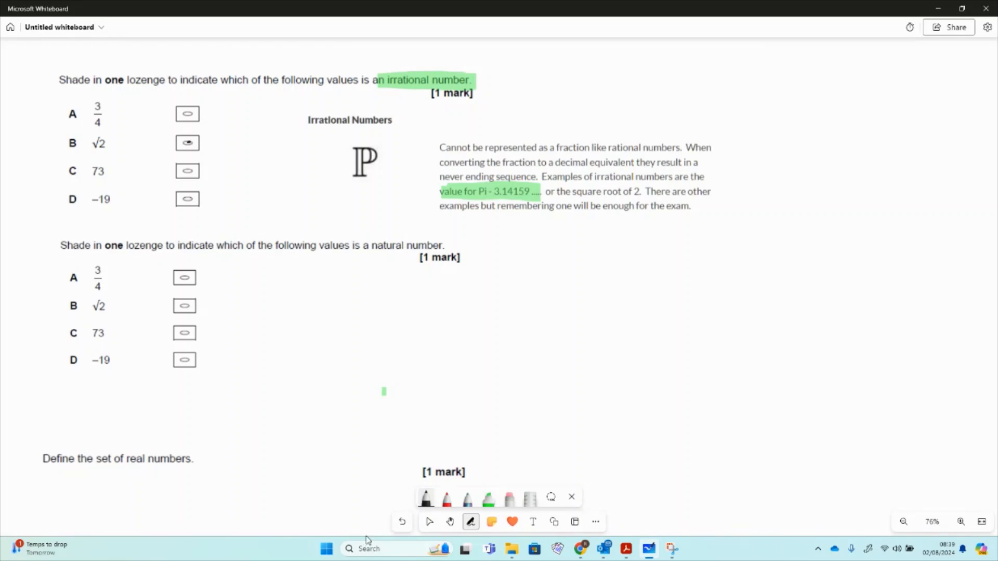
Shade and underline lozenge B (√2) as the first question's answer
left_click(187, 143)
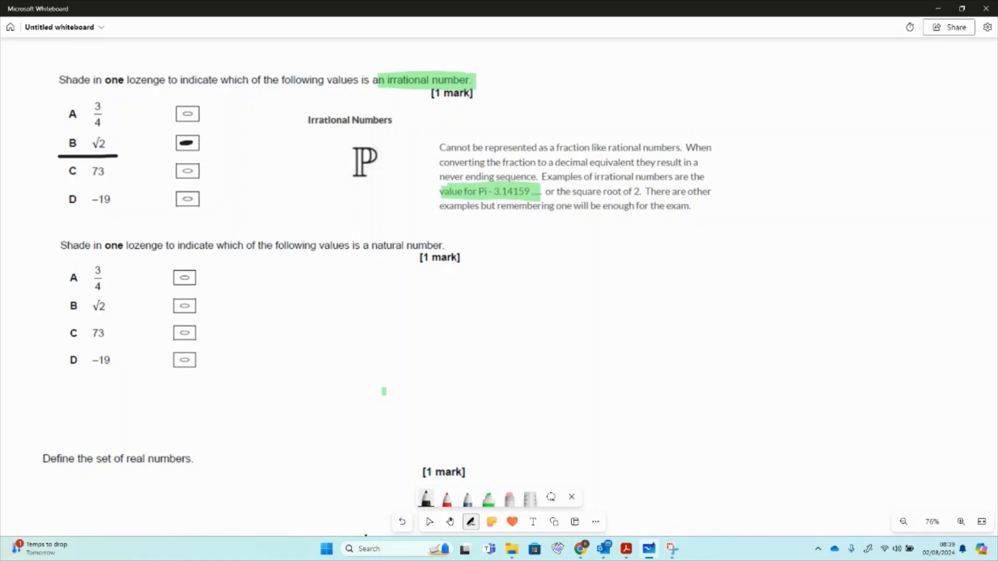
left_click(428, 522)
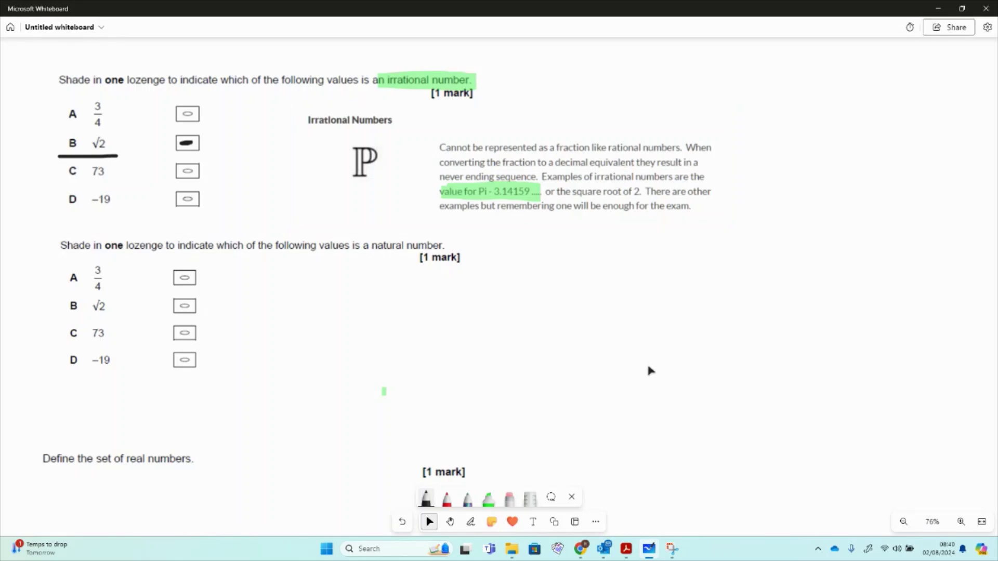
mouse_move(614, 363)
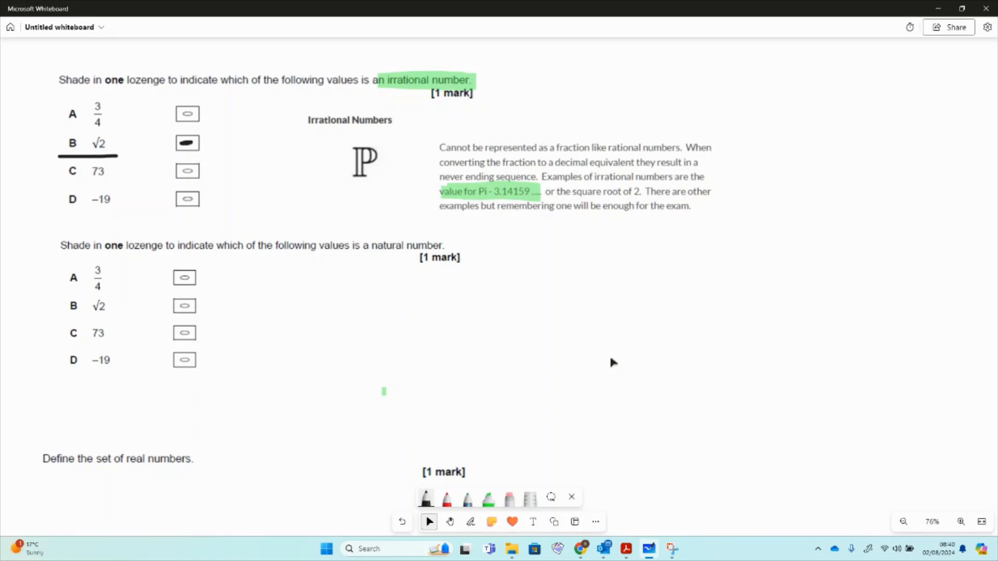
Highlight 'a natural number' green, then shade and underline lozenge C (73) as the answer
left_click(125, 256)
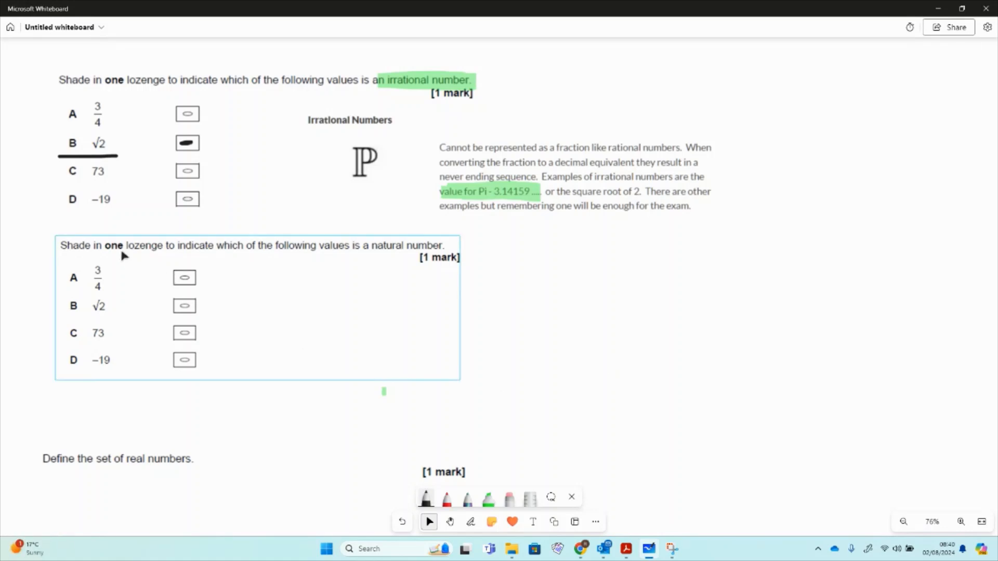
left_click(607, 378)
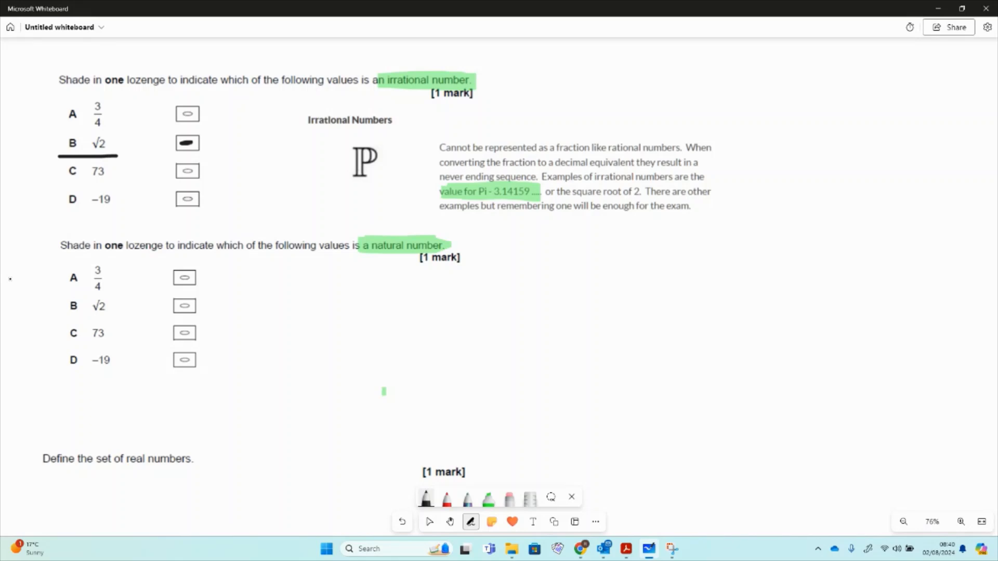
left_click(185, 332)
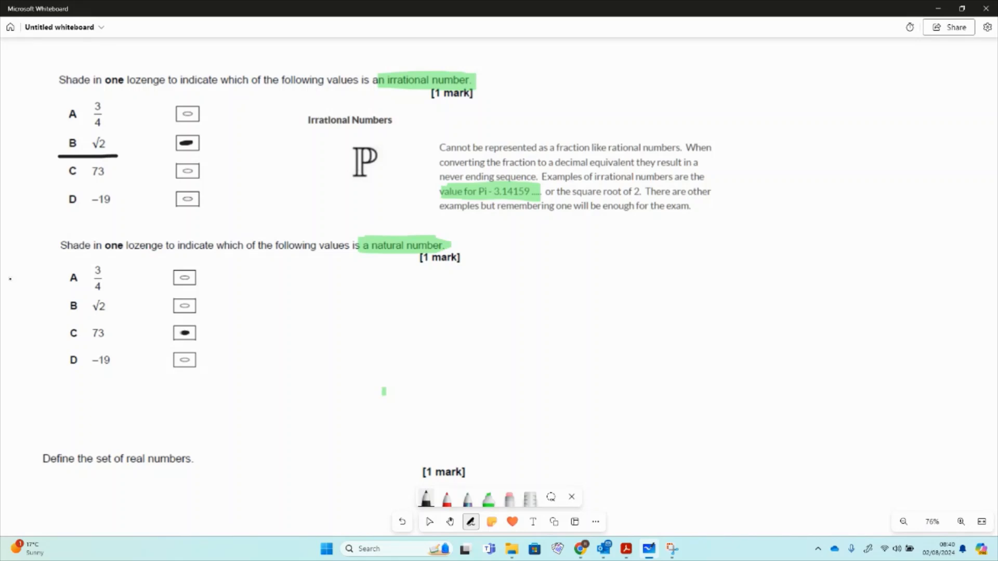
left_click_drag(72, 343, 121, 342)
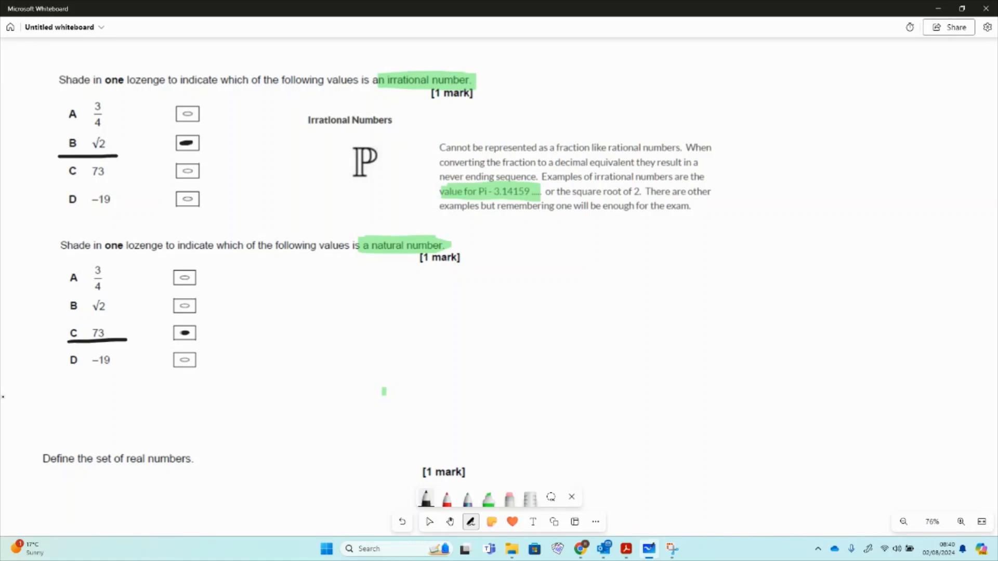
left_click(429, 522)
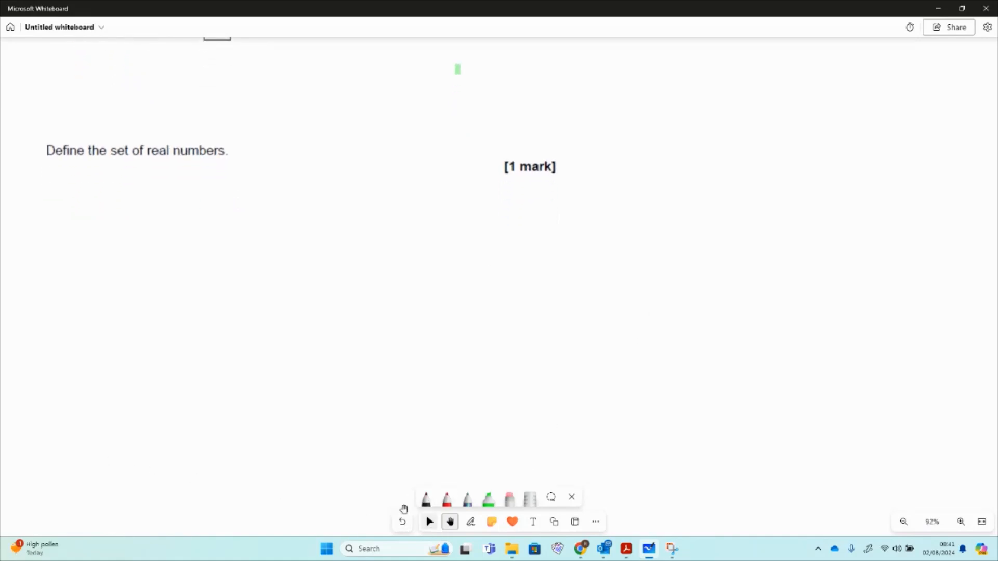
left_click(471, 522)
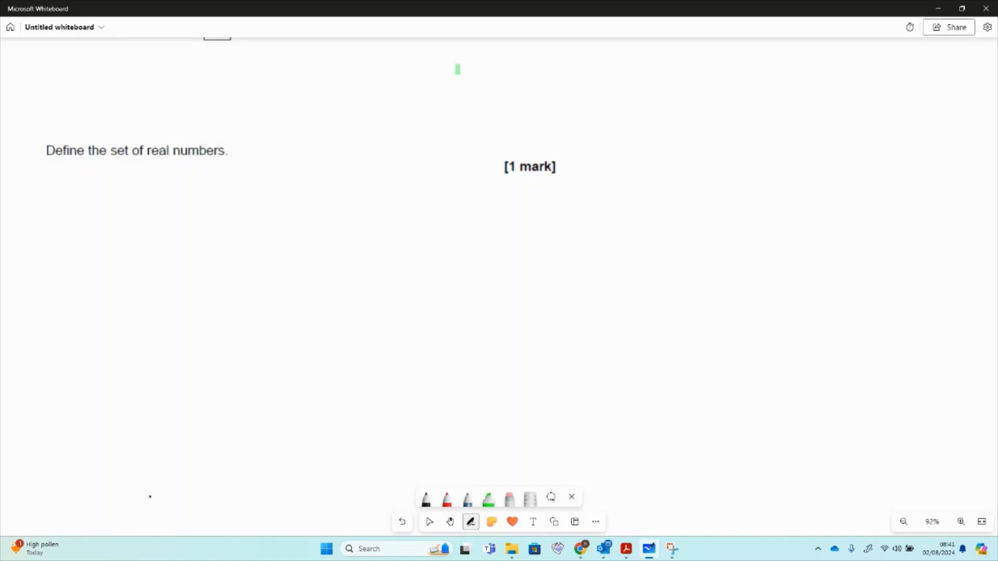
left_click(430, 522)
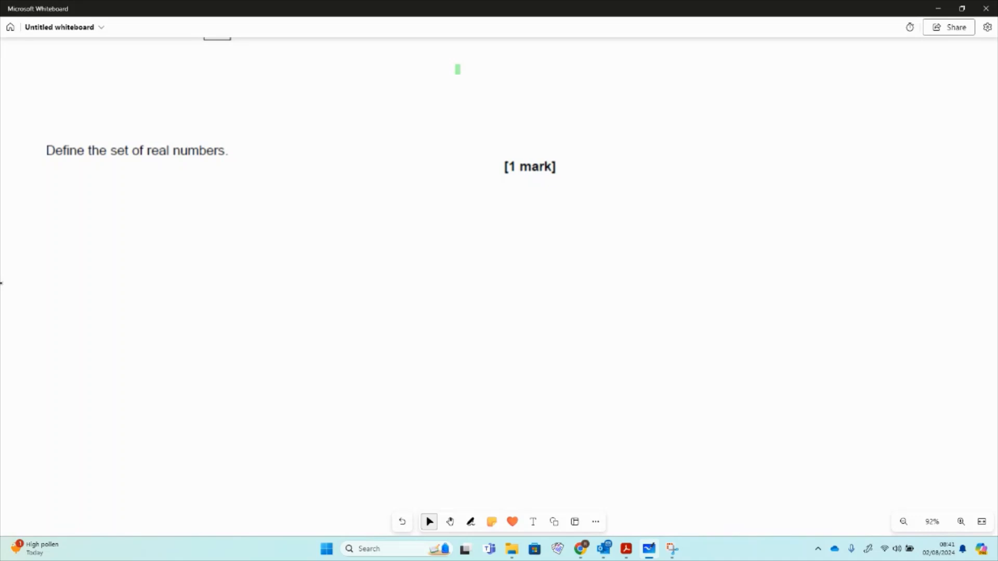
left_click(470, 522)
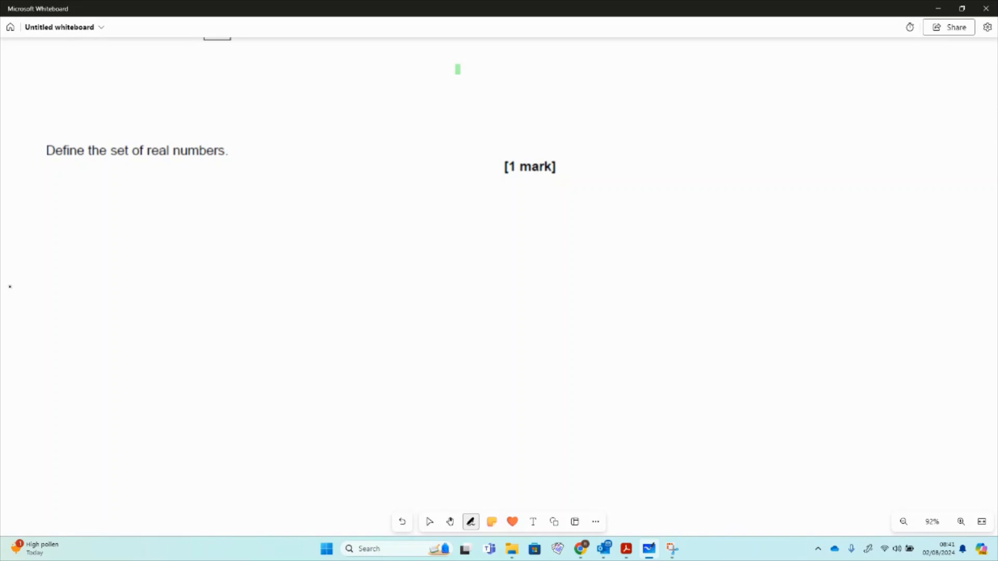
left_click(430, 522)
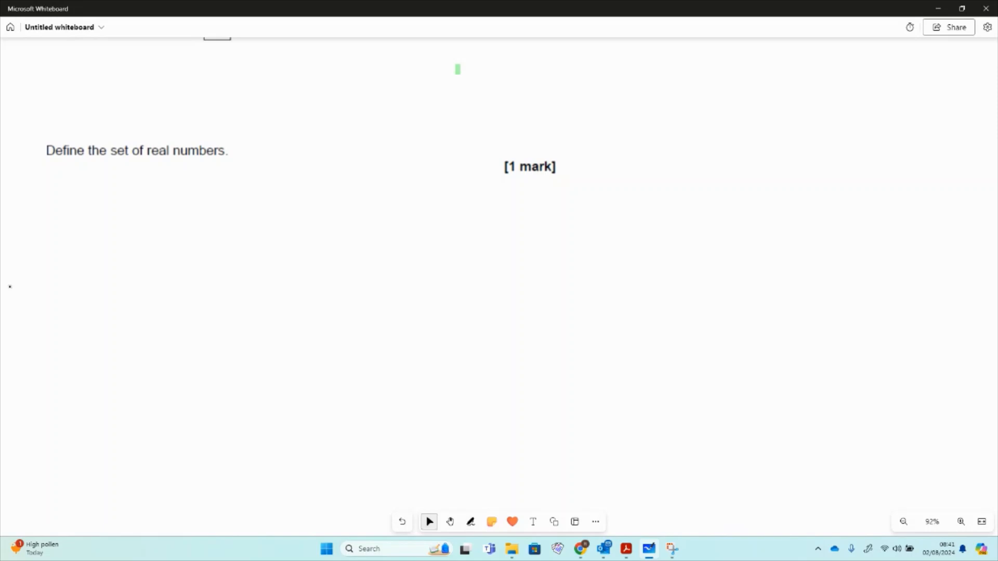
left_click(470, 522)
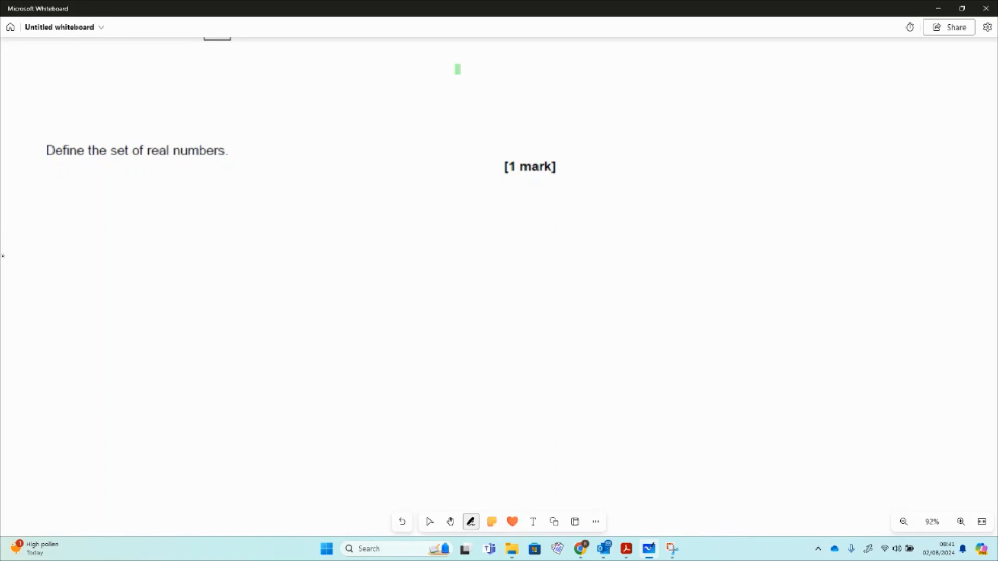
Handwrite 'Set of all rational' under the real numbers question
left_click_drag(54, 197, 105, 204)
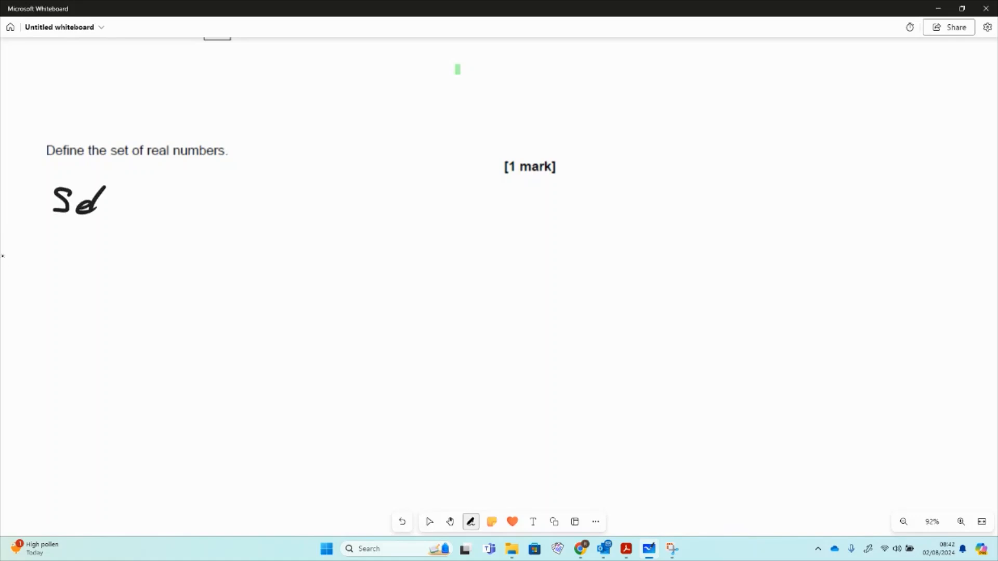
left_click_drag(127, 204, 144, 204)
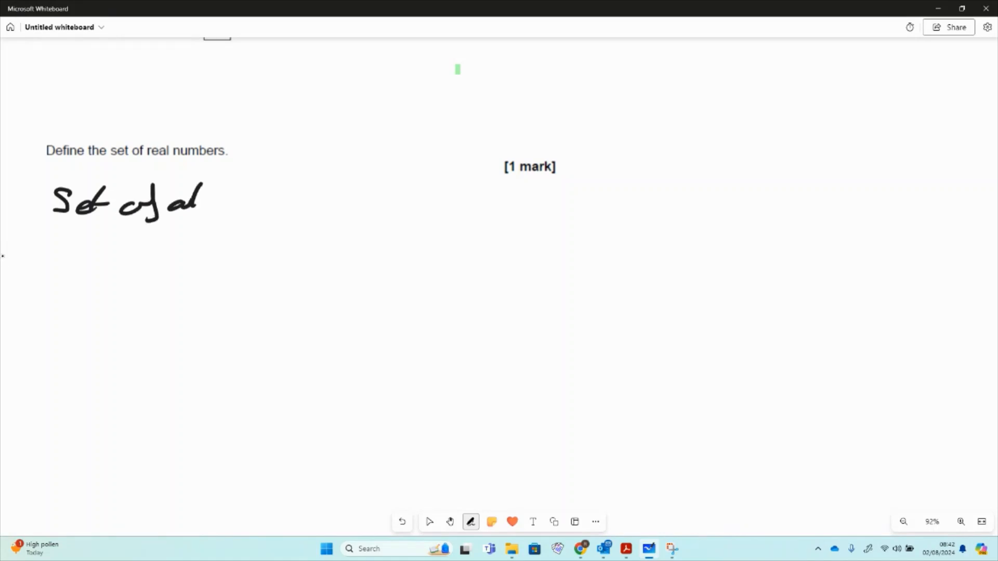
left_click_drag(197, 203, 261, 204)
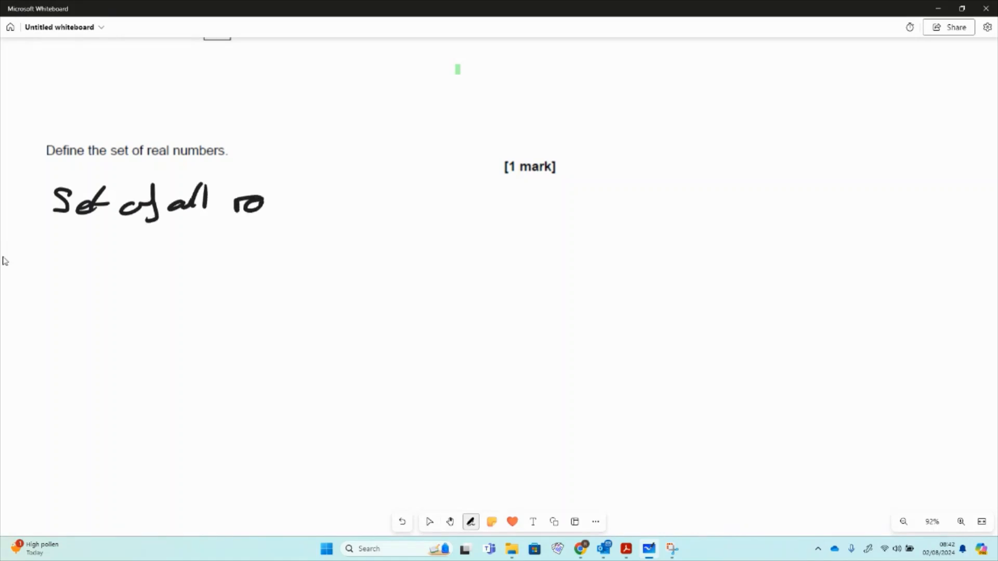
left_click_drag(261, 203, 321, 203)
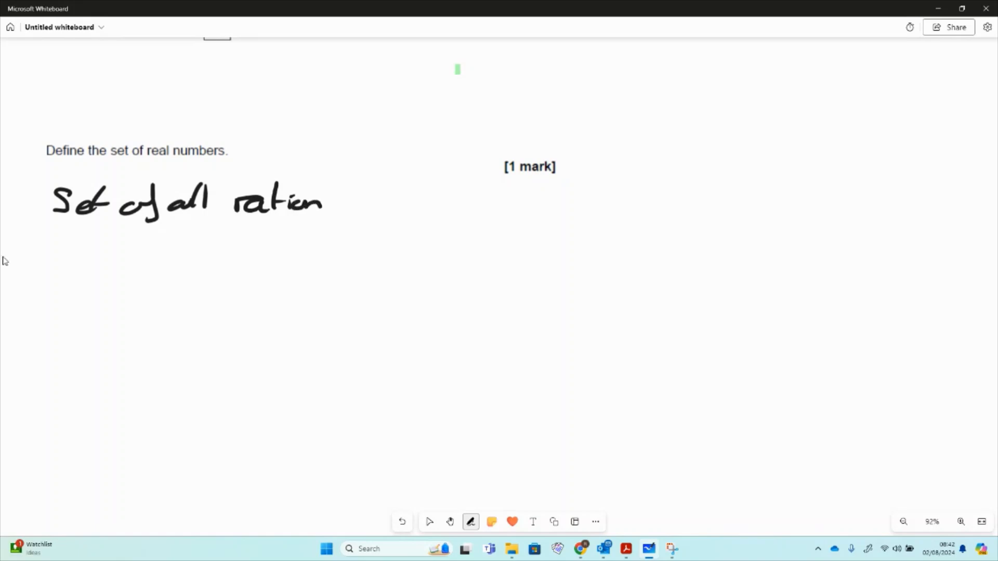
left_click_drag(321, 203, 379, 203)
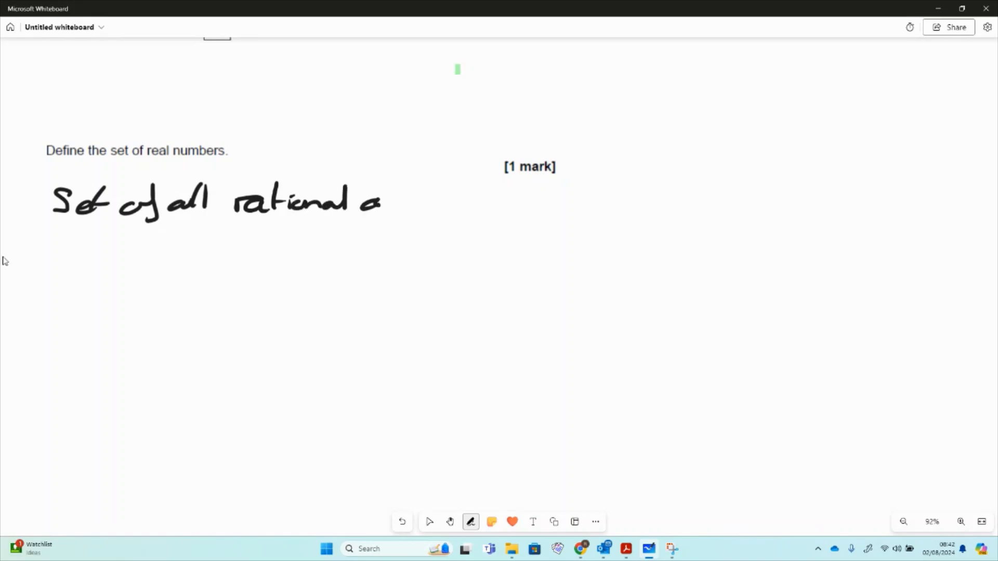
Continue the sentence with 'and irrational numbers.' to complete the definition
left_click_drag(382, 204, 456, 203)
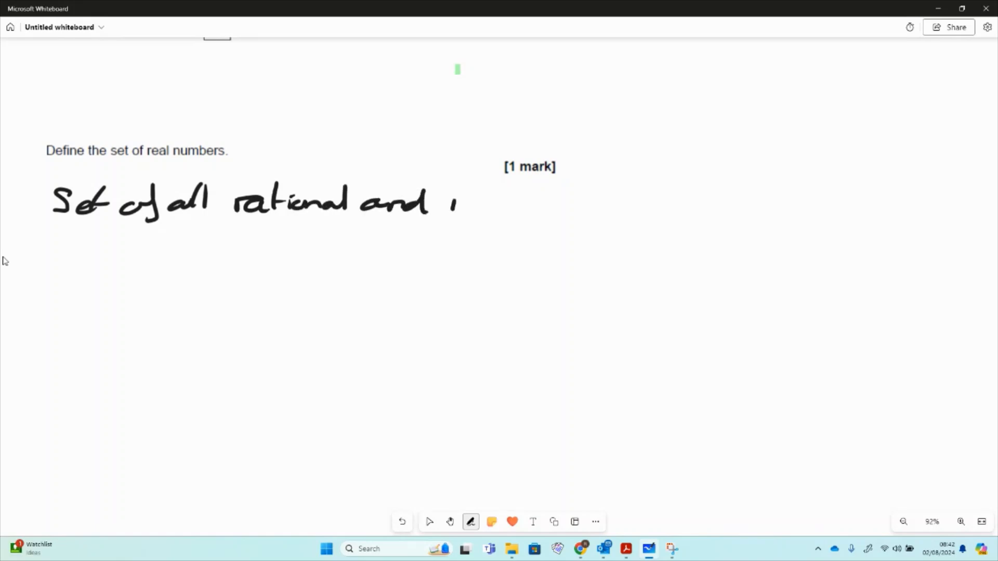
left_click_drag(452, 204, 509, 204)
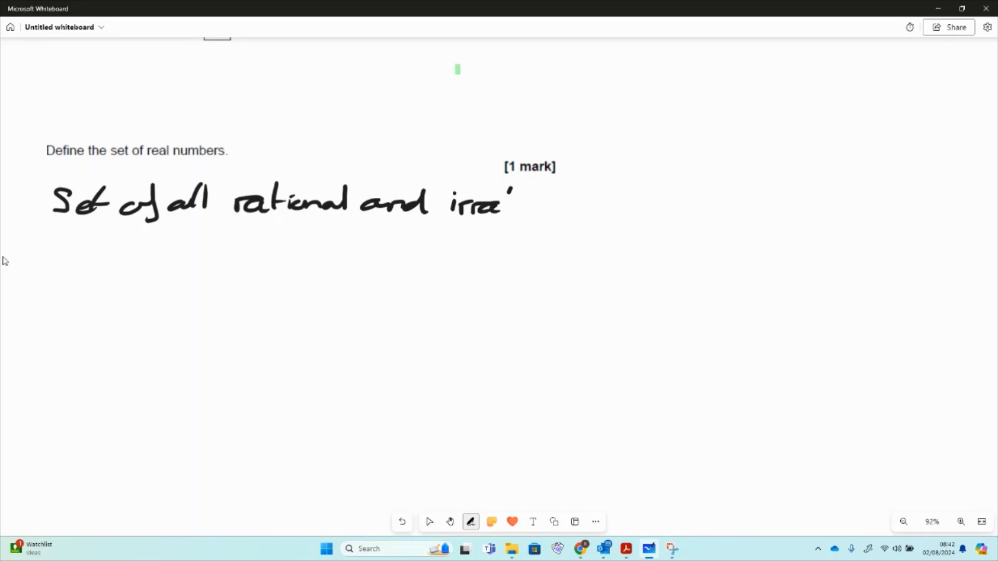
left_click_drag(503, 204, 570, 204)
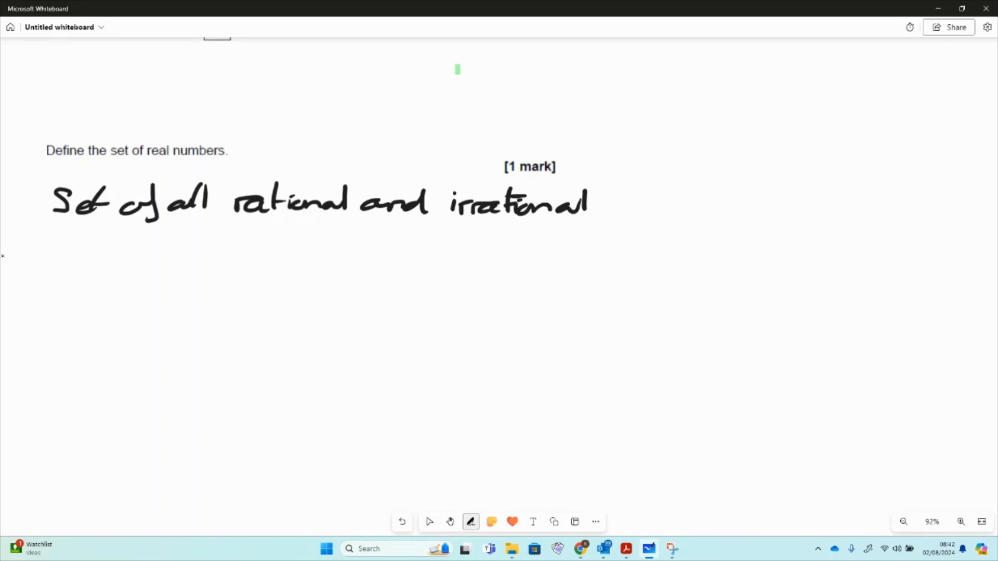
left_click_drag(602, 204, 669, 204)
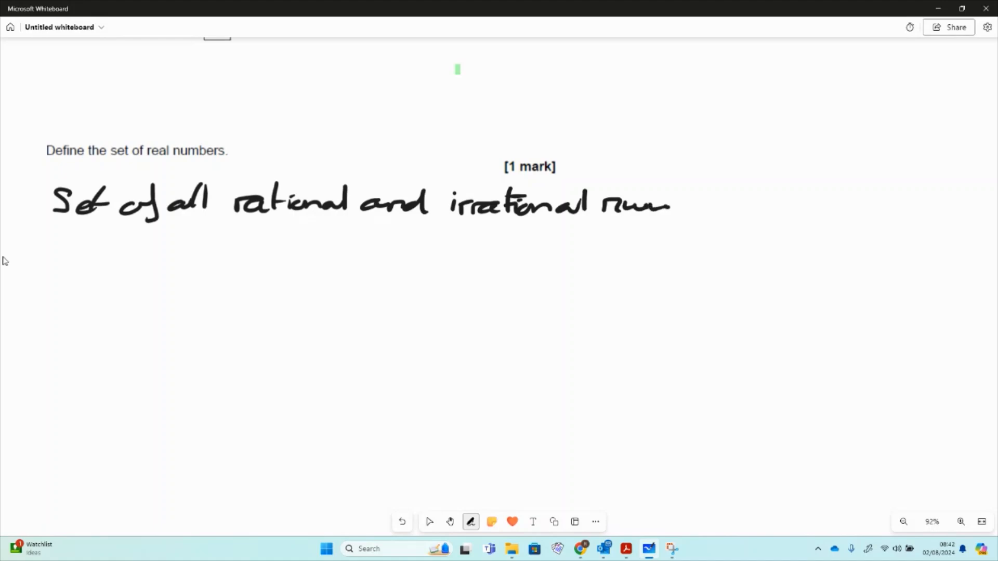
left_click_drag(656, 204, 751, 210)
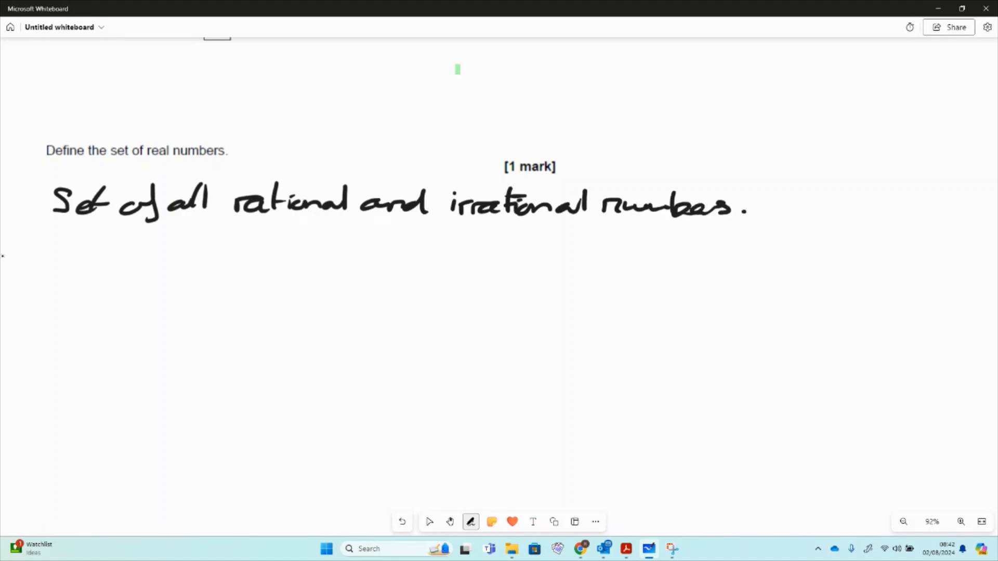
Underline the words rational and irrational in the handwritten definition
left_click(430, 522)
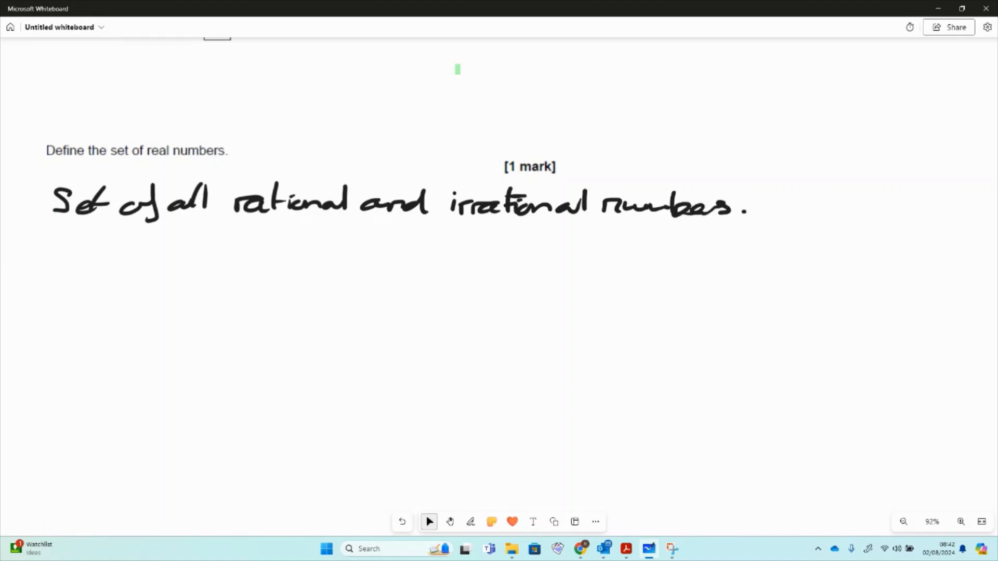
left_click(470, 522)
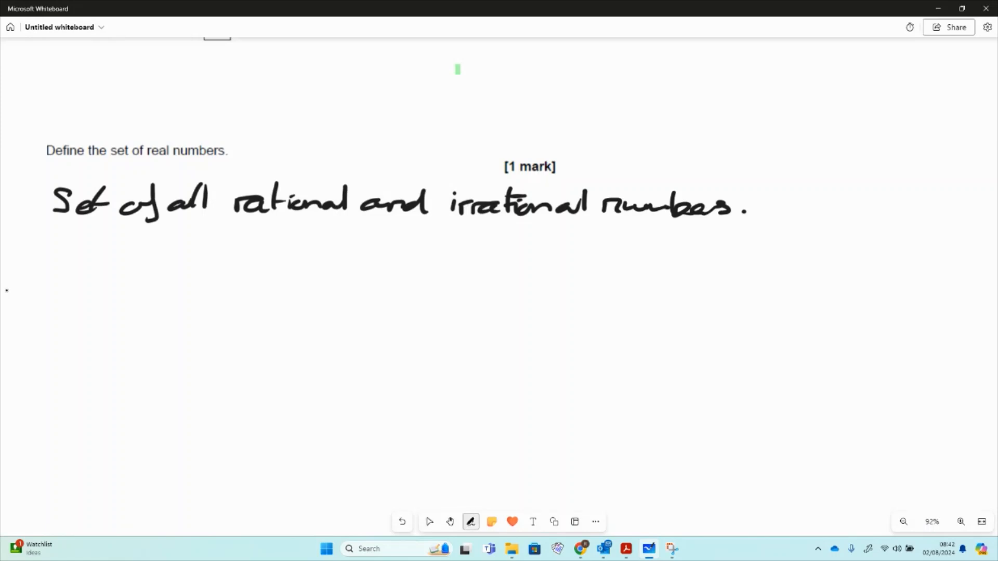
left_click_drag(228, 225, 360, 227)
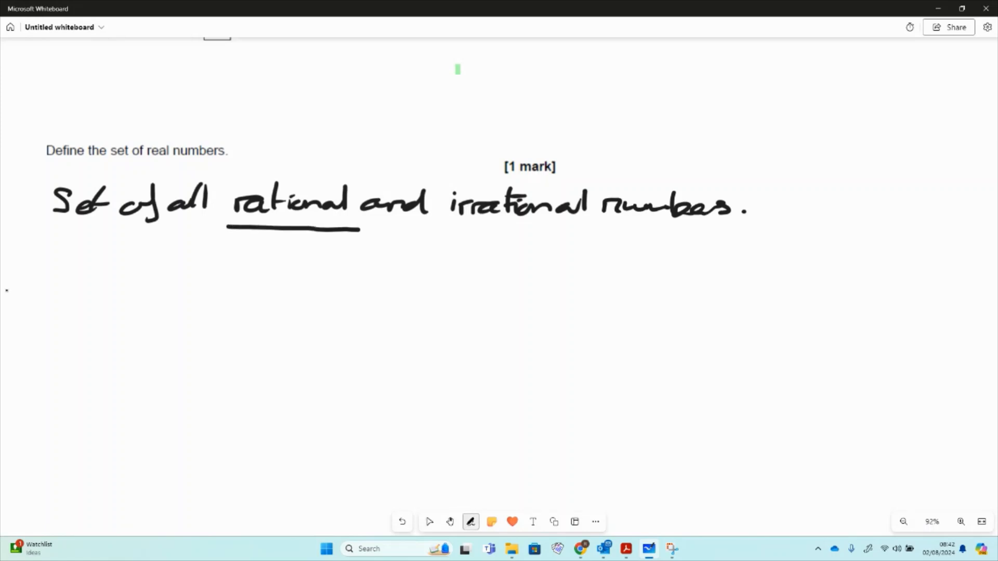
left_click_drag(446, 236, 590, 236)
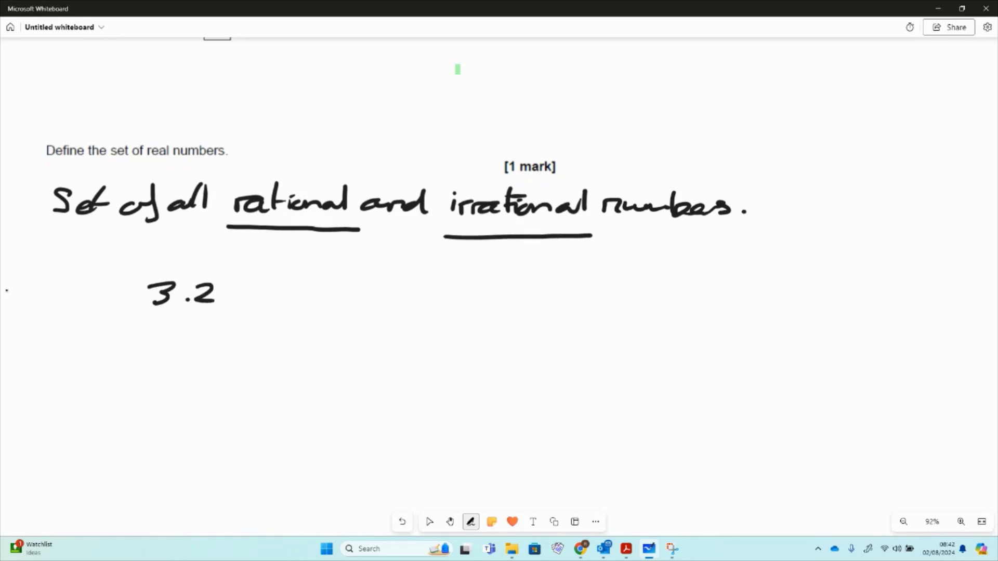
Write 3.3 beside 3.2 and begin listing decimals between them below
left_click_drag(267, 280, 300, 305)
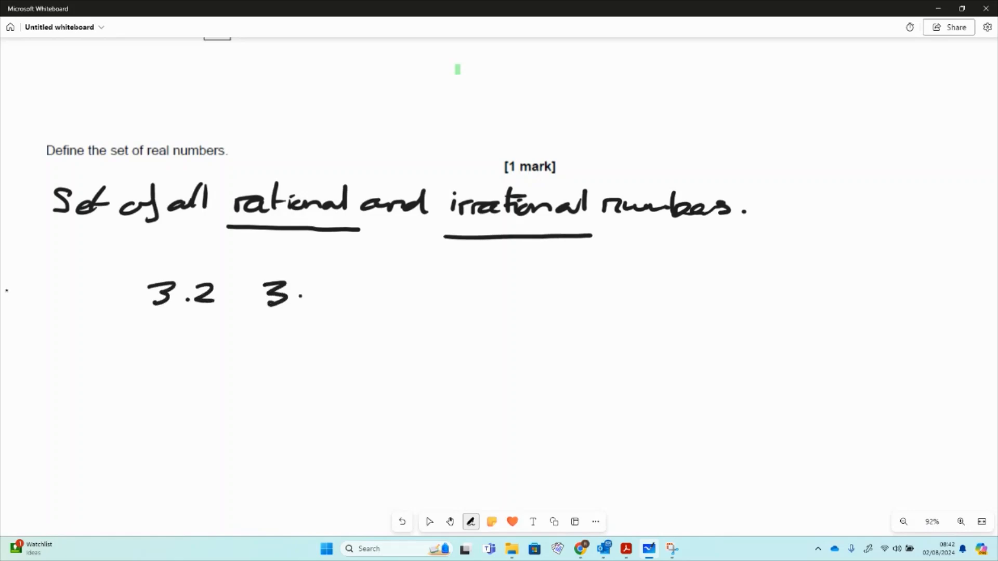
left_click_drag(305, 287, 325, 303)
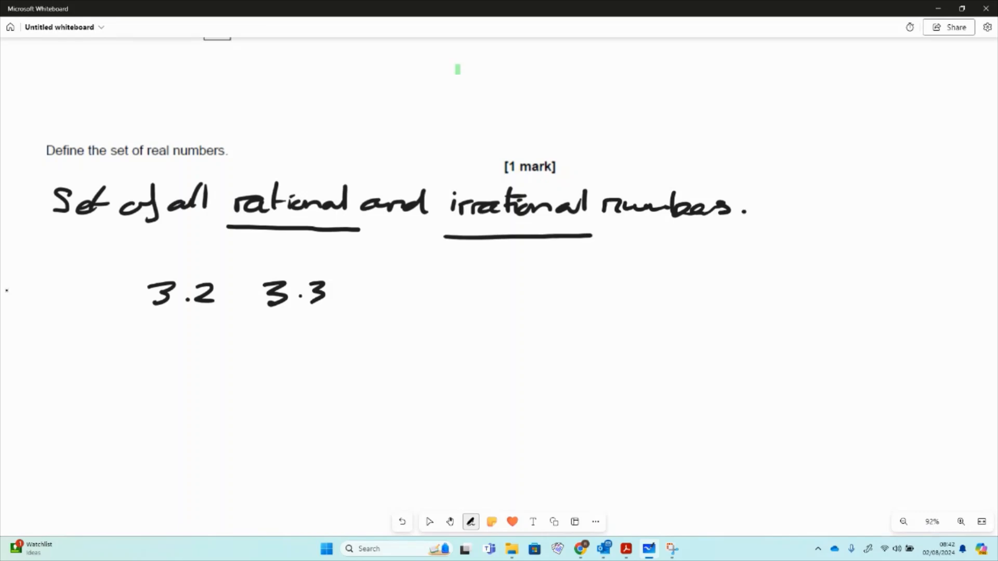
left_click_drag(216, 344, 264, 357)
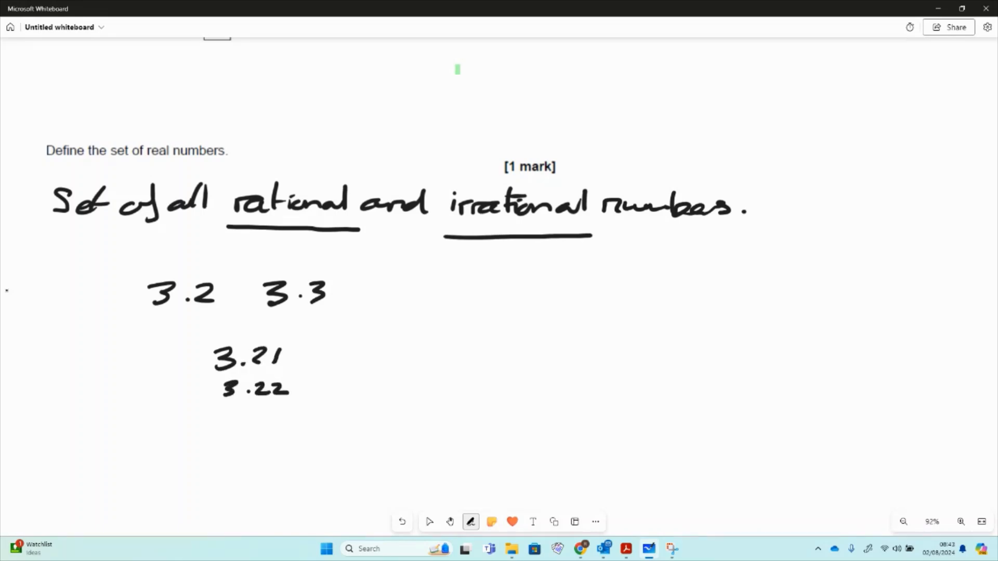
Add 3.23 under 3.22 and extend 3.21 into the longer decimal 3.21101
left_click_drag(223, 414, 239, 420)
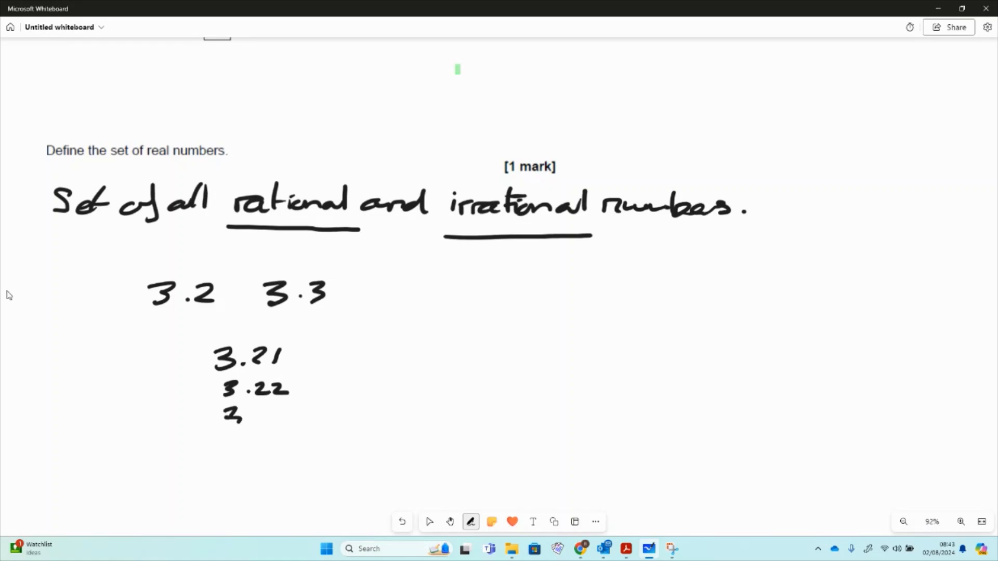
left_click_drag(245, 417, 274, 423)
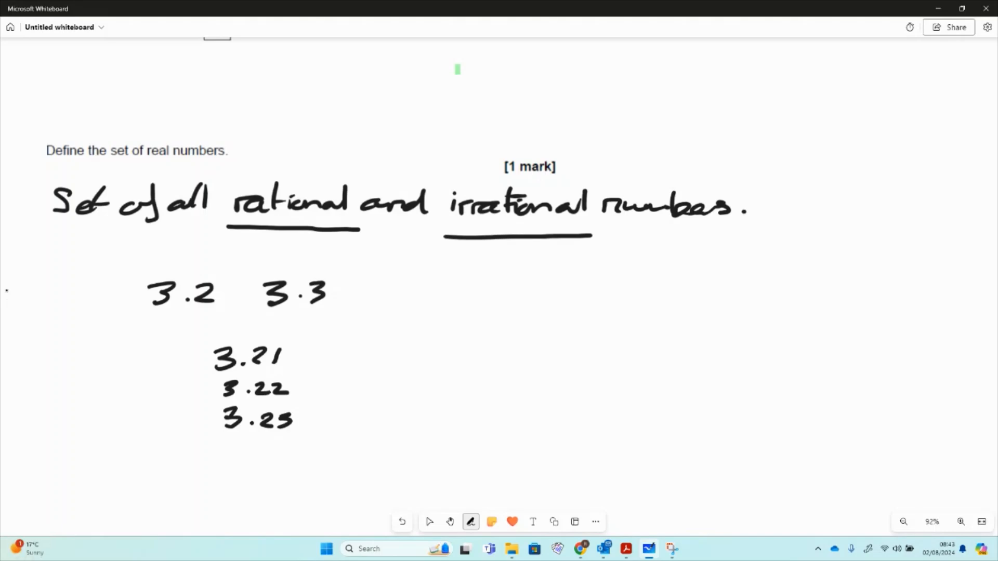
left_click_drag(293, 348, 299, 370)
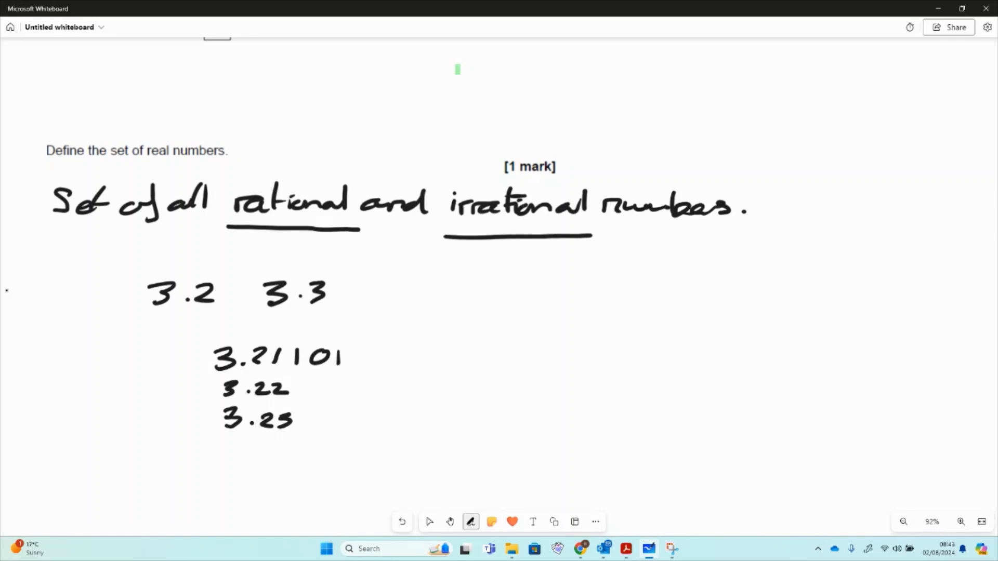
left_click(430, 521)
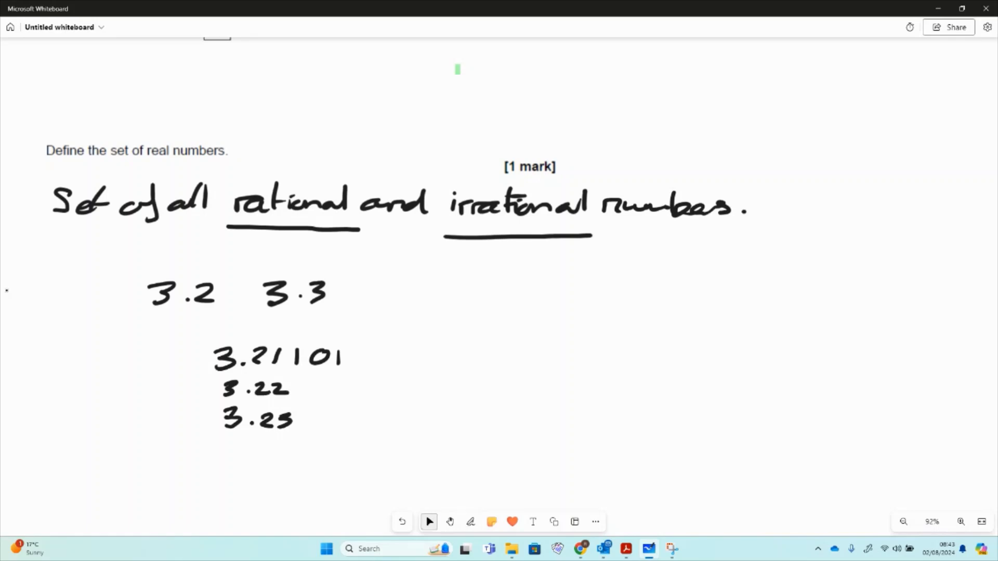
mouse_move(449, 522)
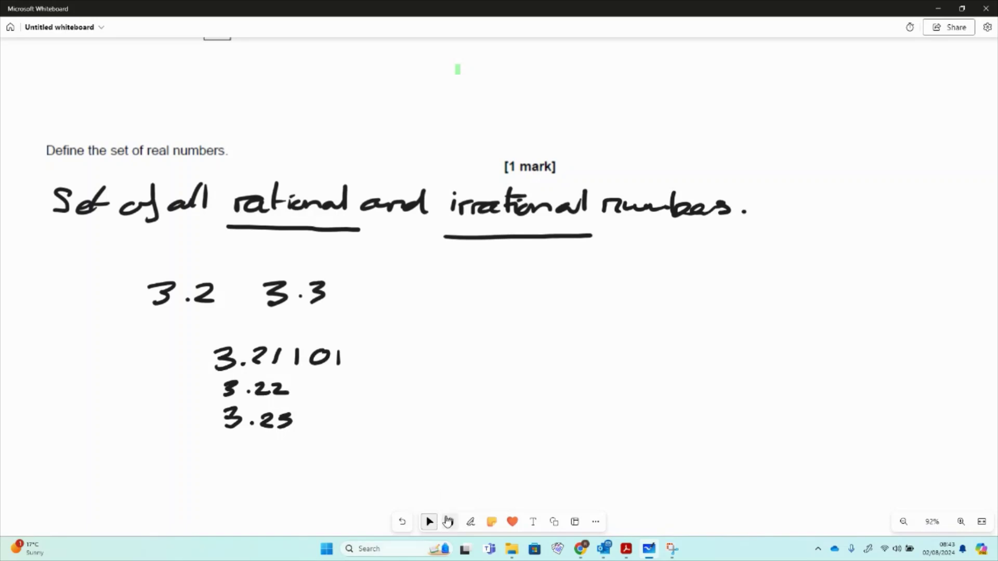
scroll("down", 3)
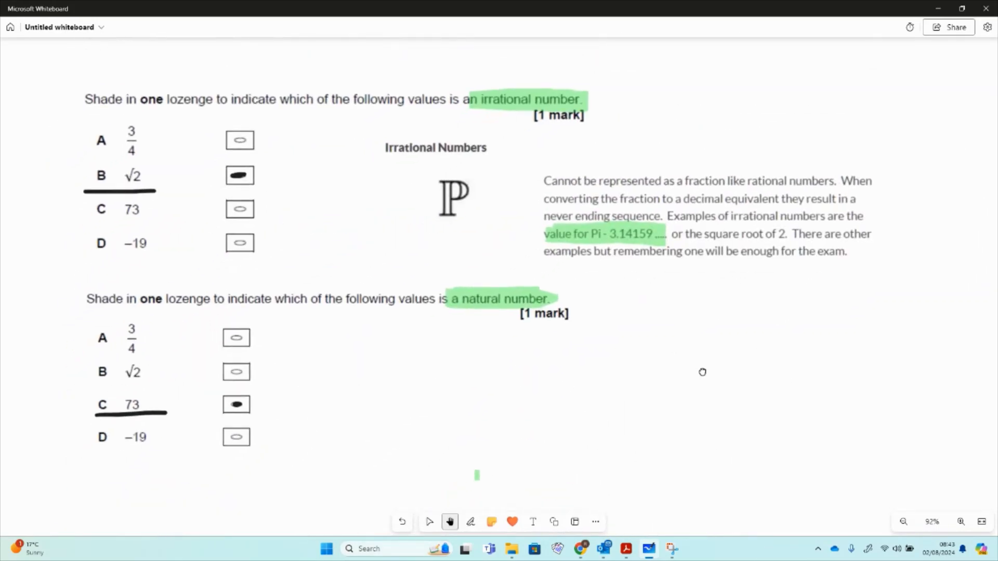
scroll("down", 3)
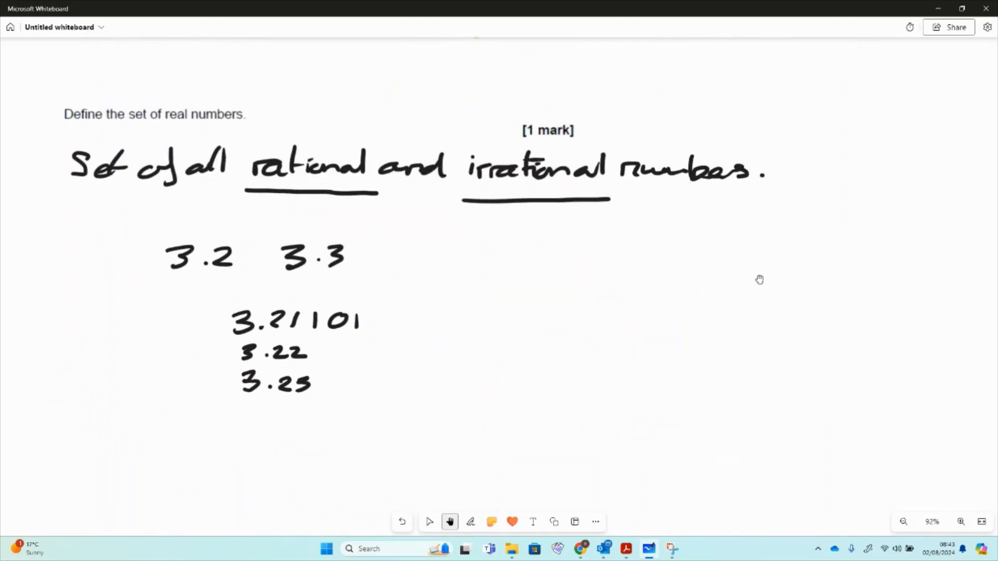
mouse_move(623, 428)
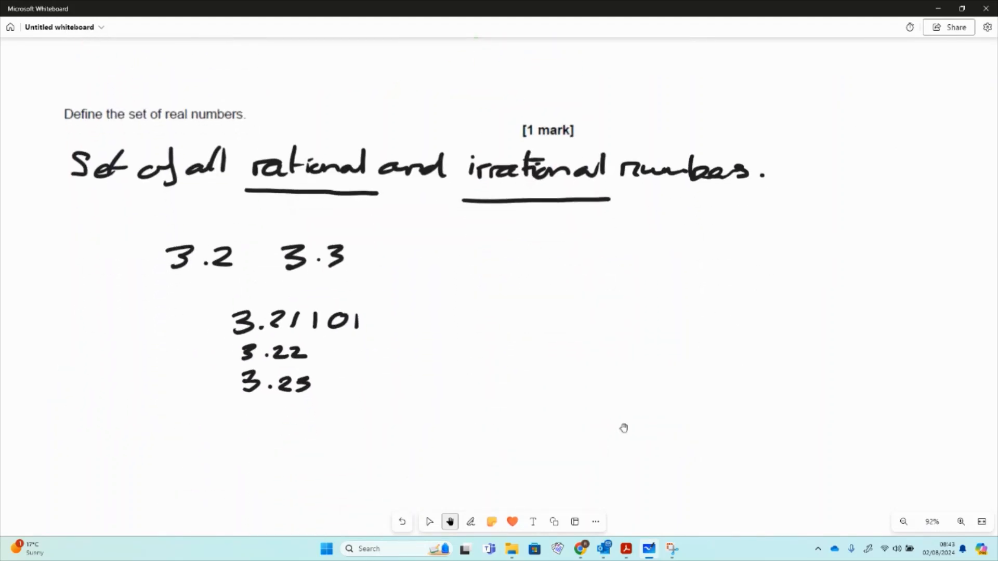